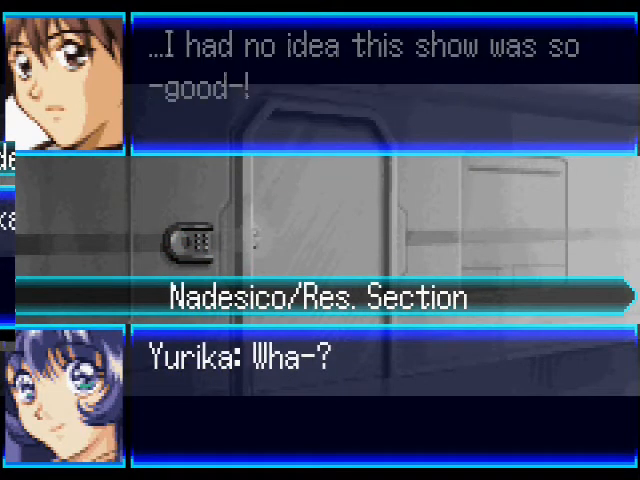
click(320, 240)
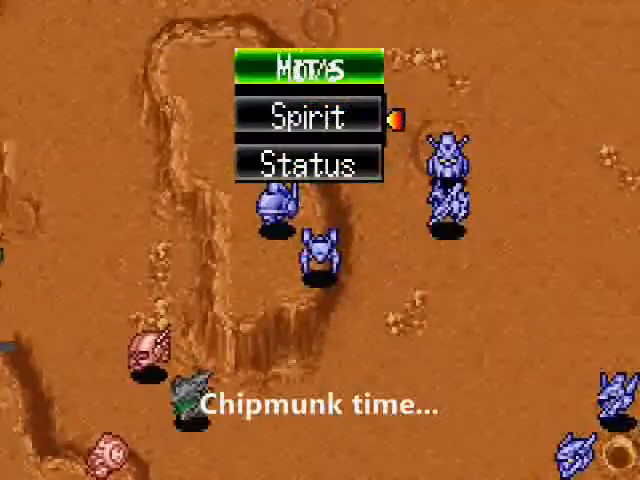
click(312, 116)
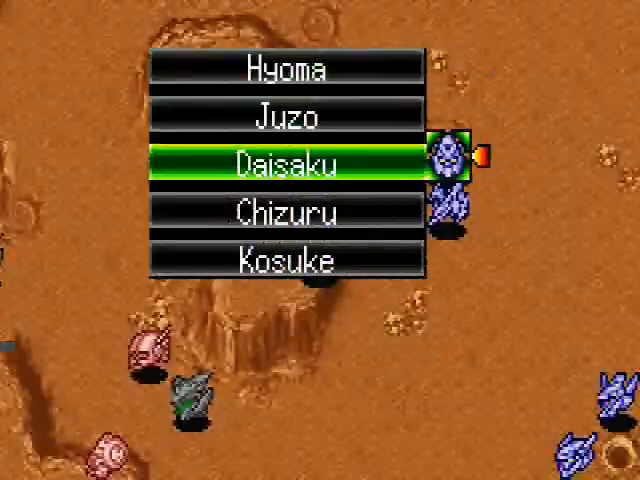
click(292, 260)
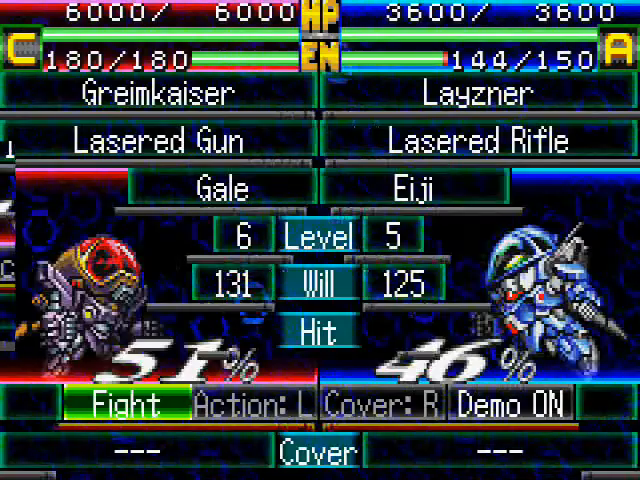
click(112, 404)
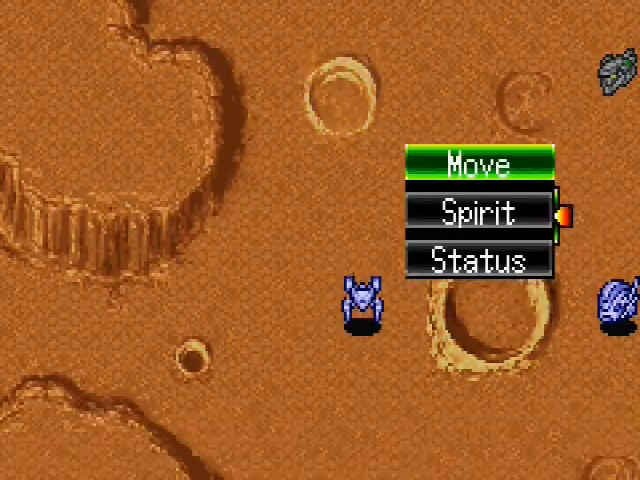
click(484, 164)
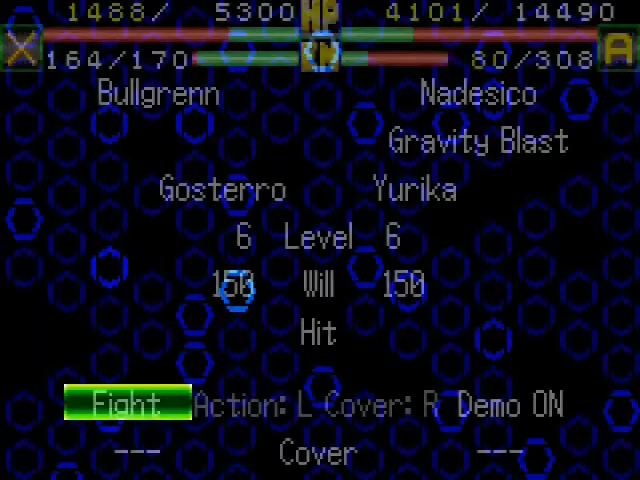
click(128, 404)
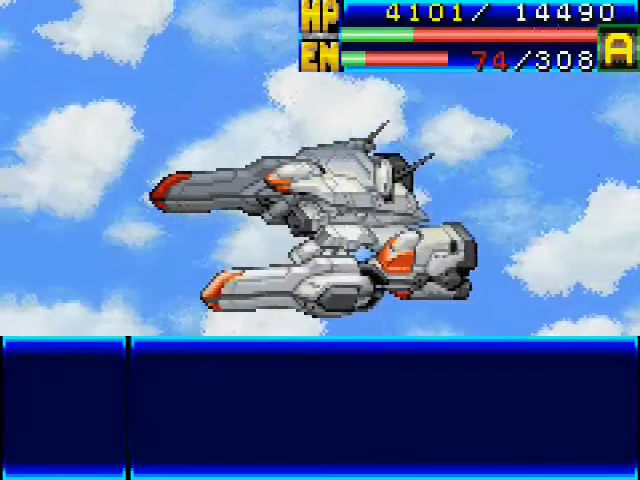